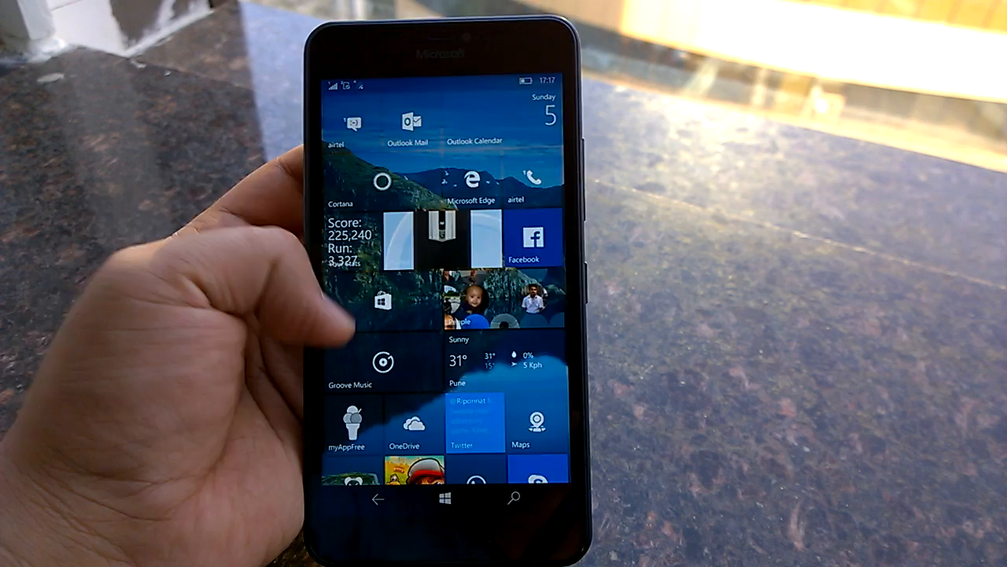
scroll("down", 3)
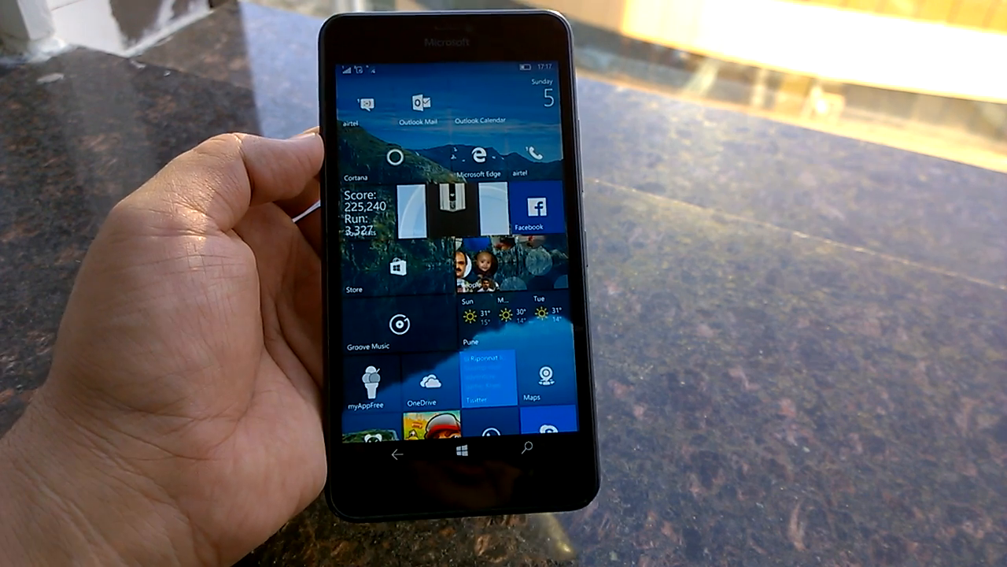
scroll("down", 3)
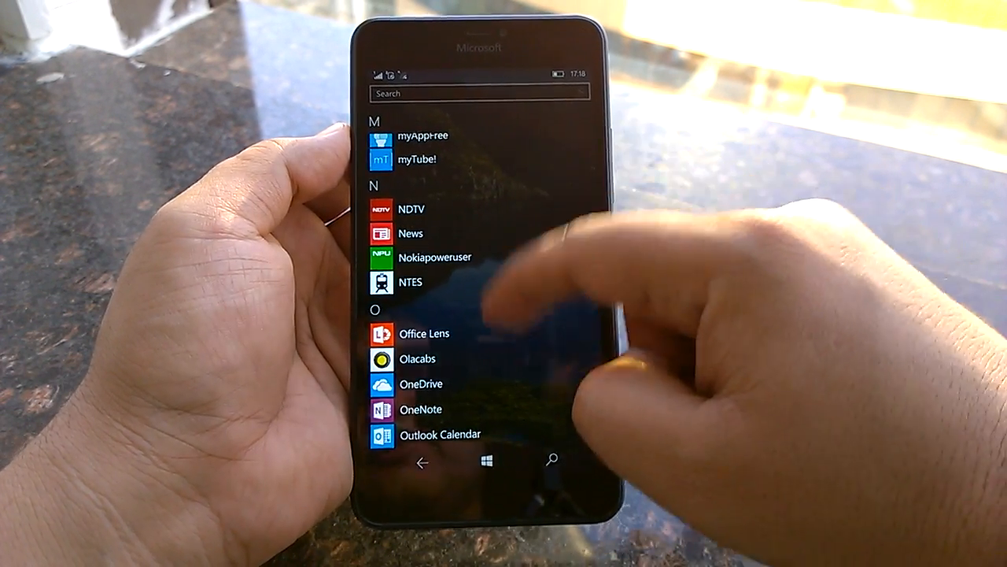
scroll("down", 3)
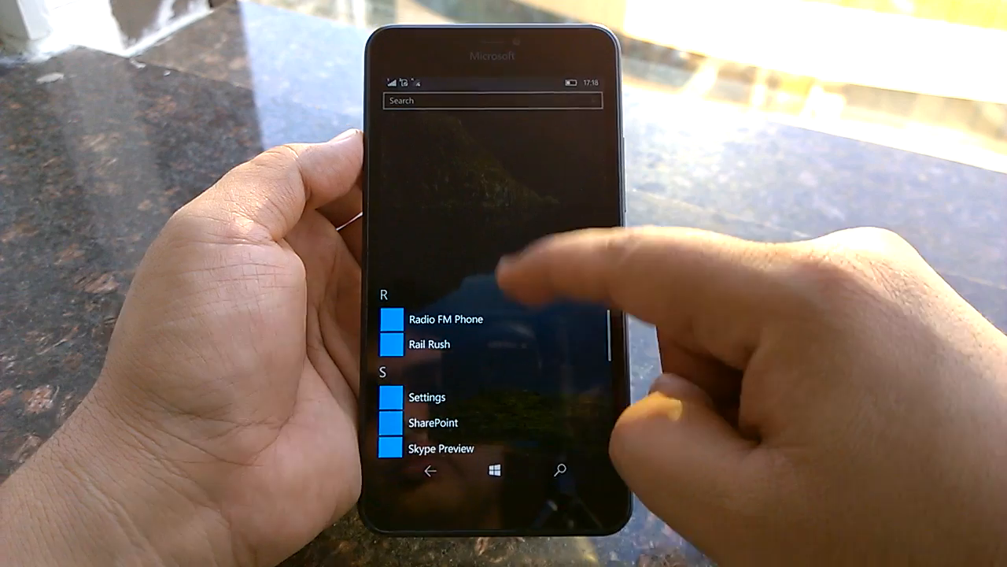
scroll("down", 3)
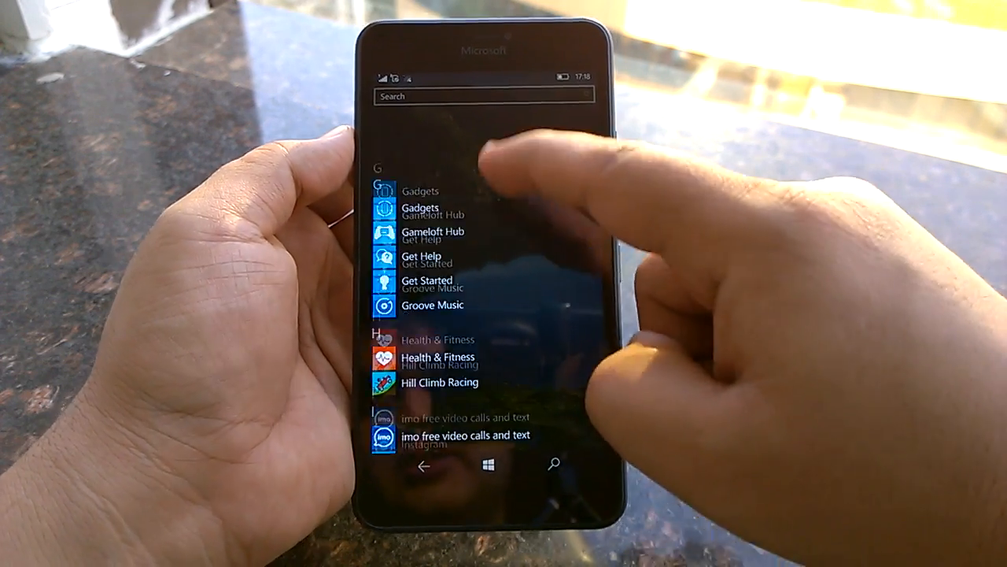
scroll("down", 3)
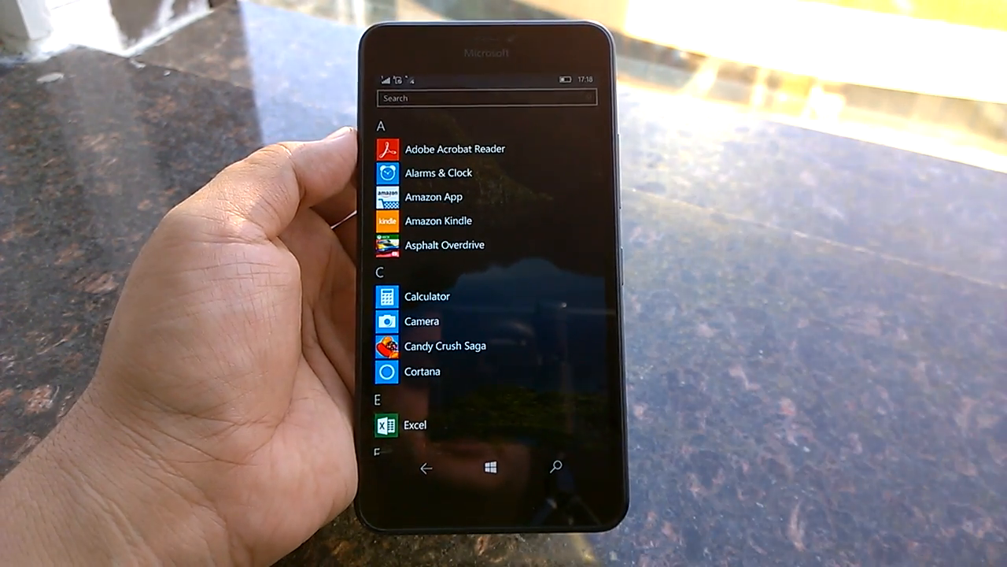